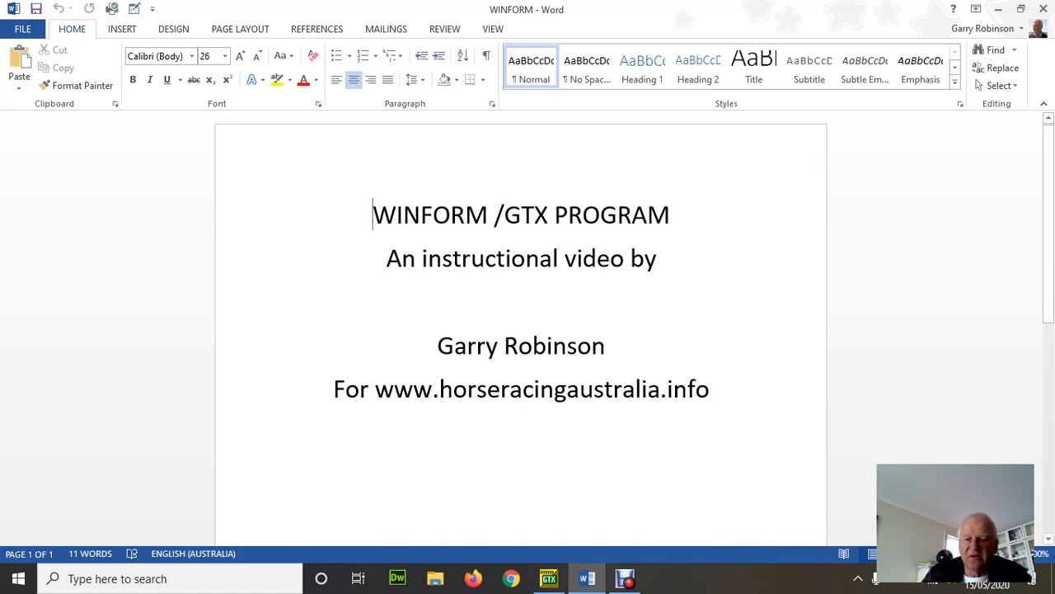
# Switch to GTX showing the Albany Race 8 Eden Road Racing Handicap ratings
pyautogui.click(547, 577)
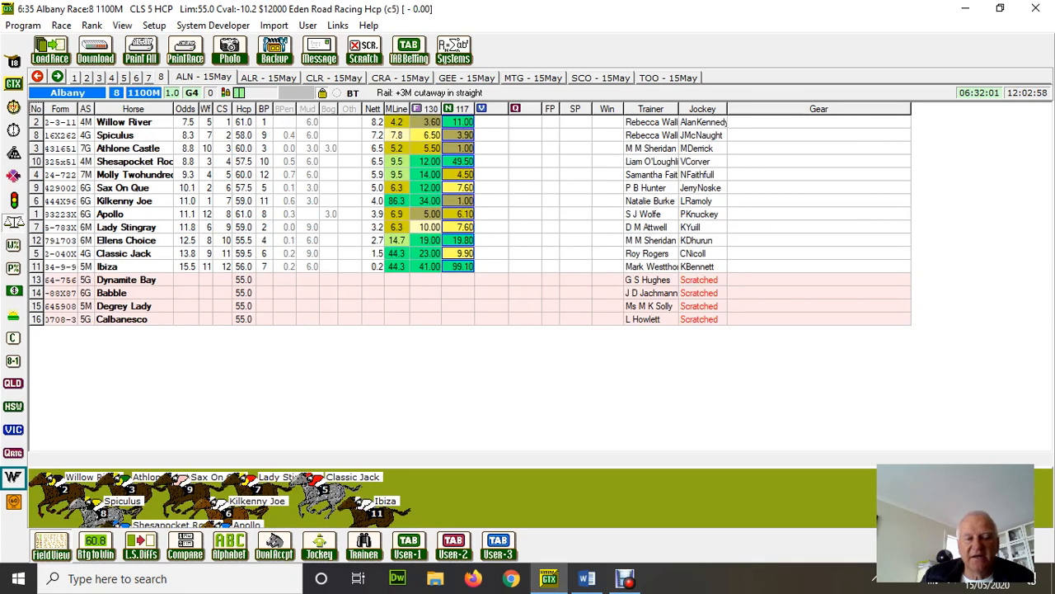
# Load the Albany Race 4 1500m Bremer Bay Resort Handicap ratings grid
pyautogui.click(136, 78)
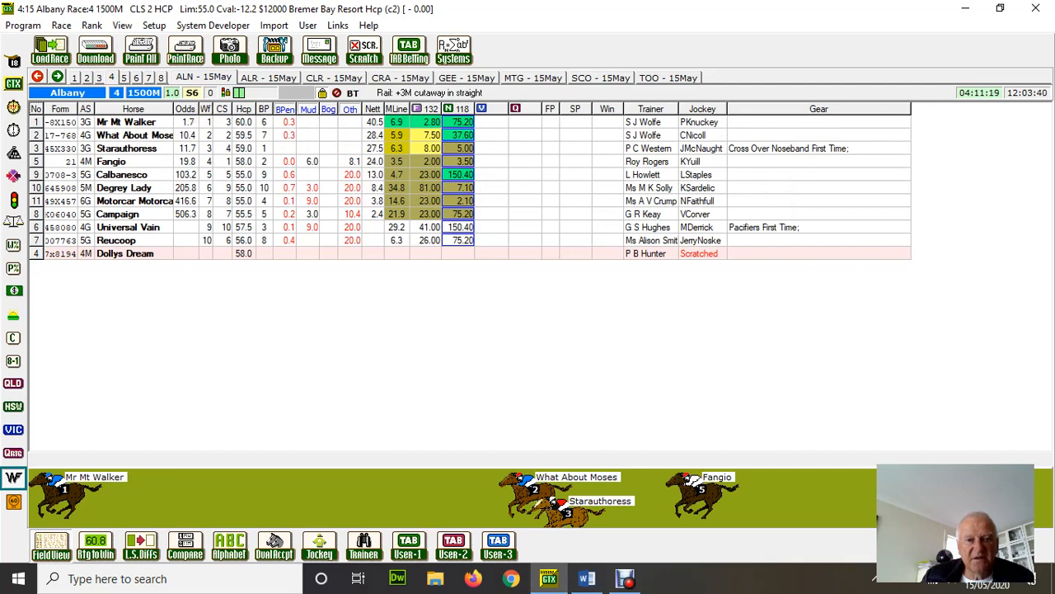
pyautogui.click(124, 188)
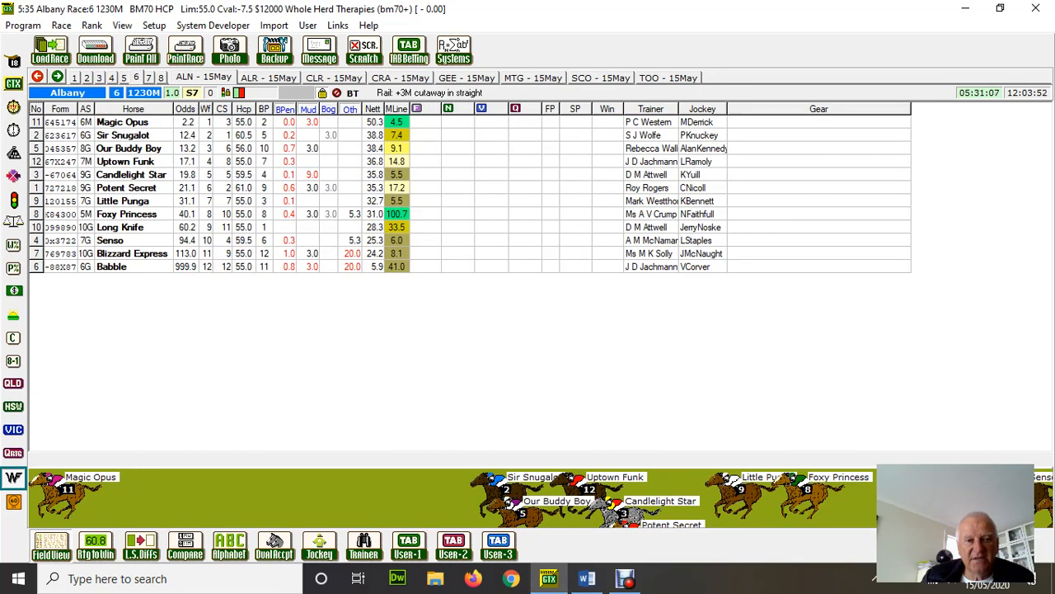
pyautogui.click(112, 77)
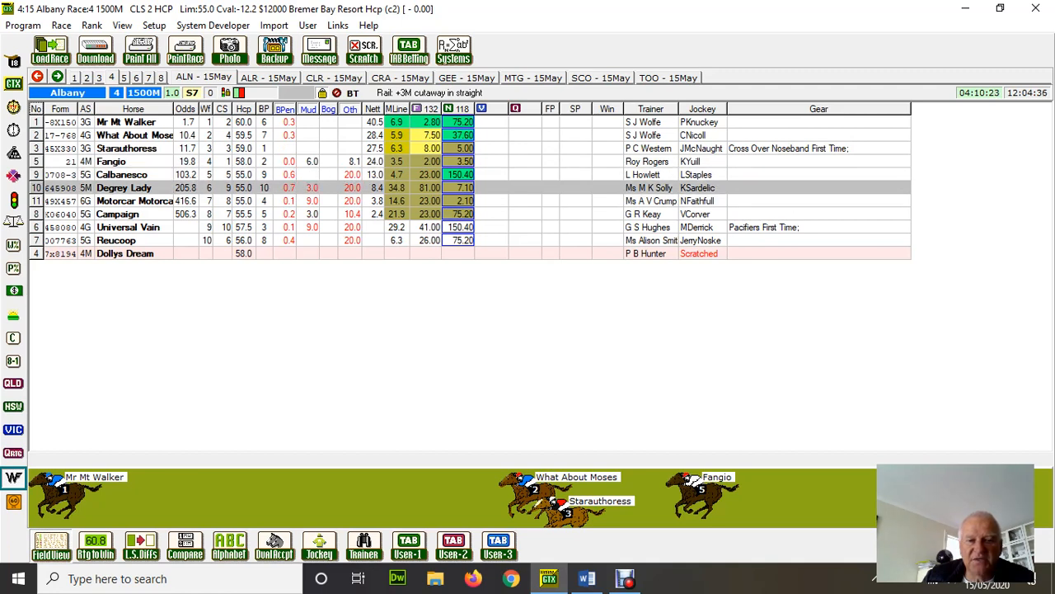
pyautogui.click(132, 201)
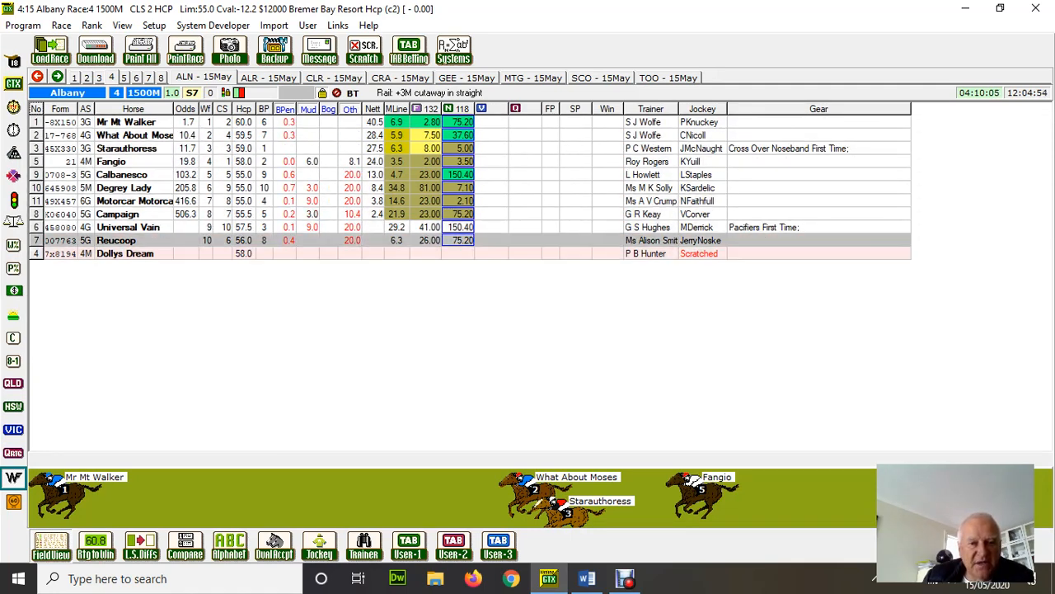
pyautogui.click(123, 175)
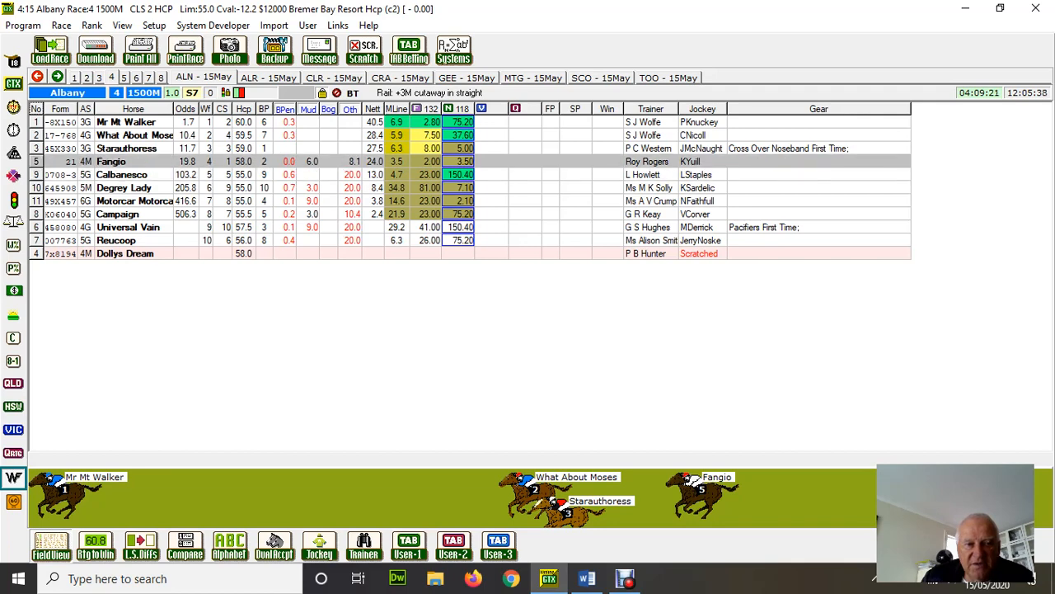
pyautogui.doubleClick(112, 162)
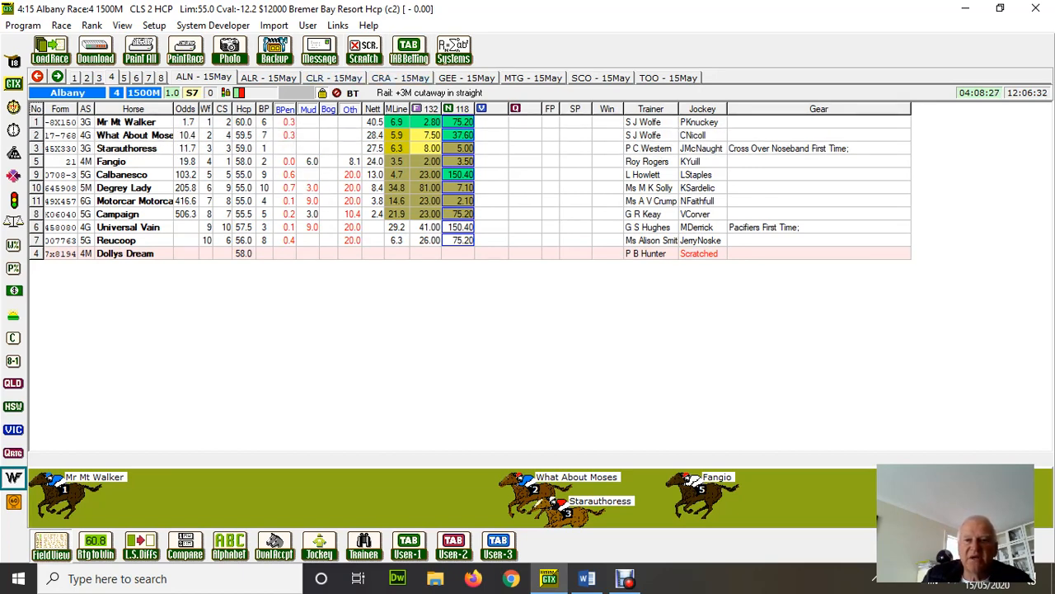
# Switch to the Scone meeting and load the Race 8 1300m Turangga Farm Handicap ratings
pyautogui.click(600, 77)
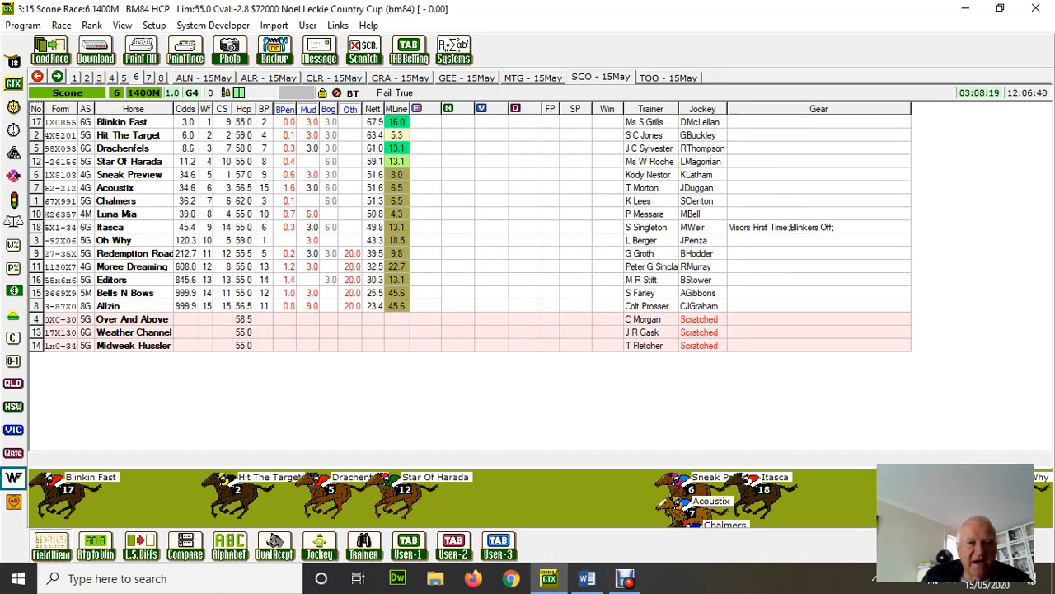
pyautogui.click(132, 188)
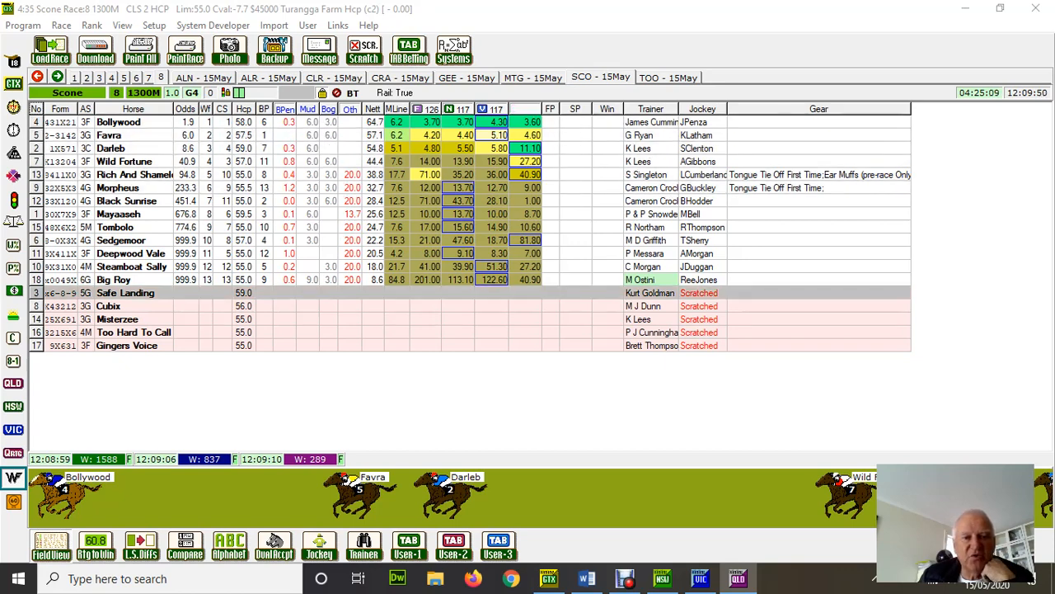
pyautogui.doubleClick(117, 122)
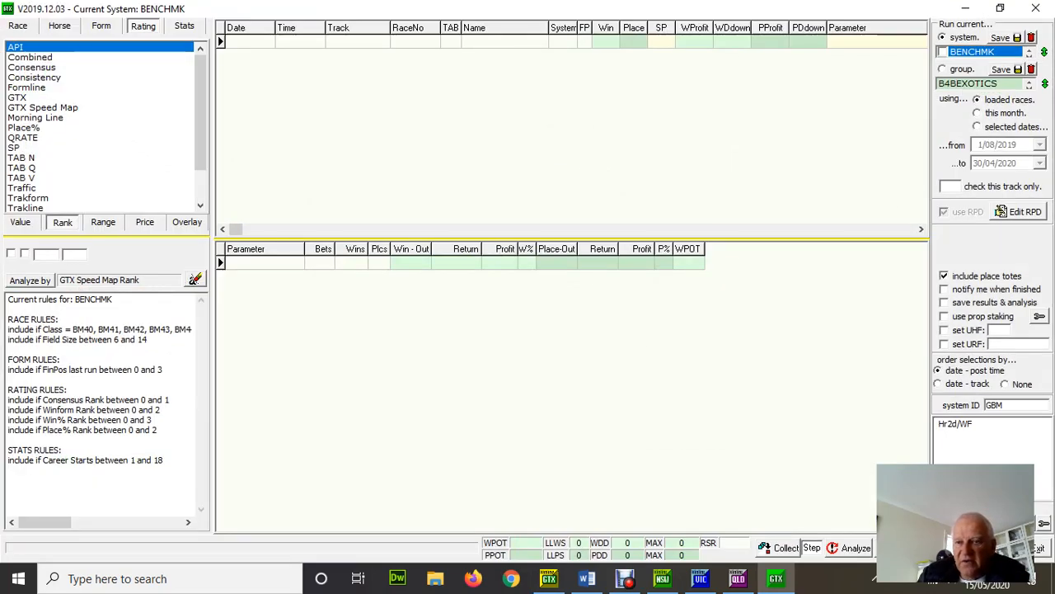
# Run the WINFALL group of systems for 15/05/2020 and list the individual systems
pyautogui.click(943, 69)
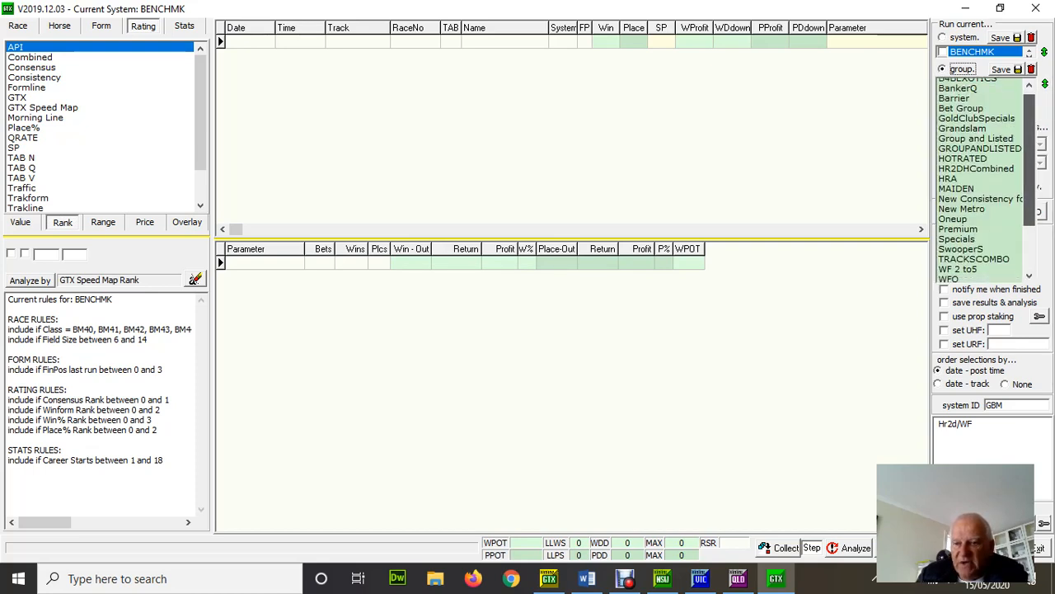
pyautogui.scroll(-3)
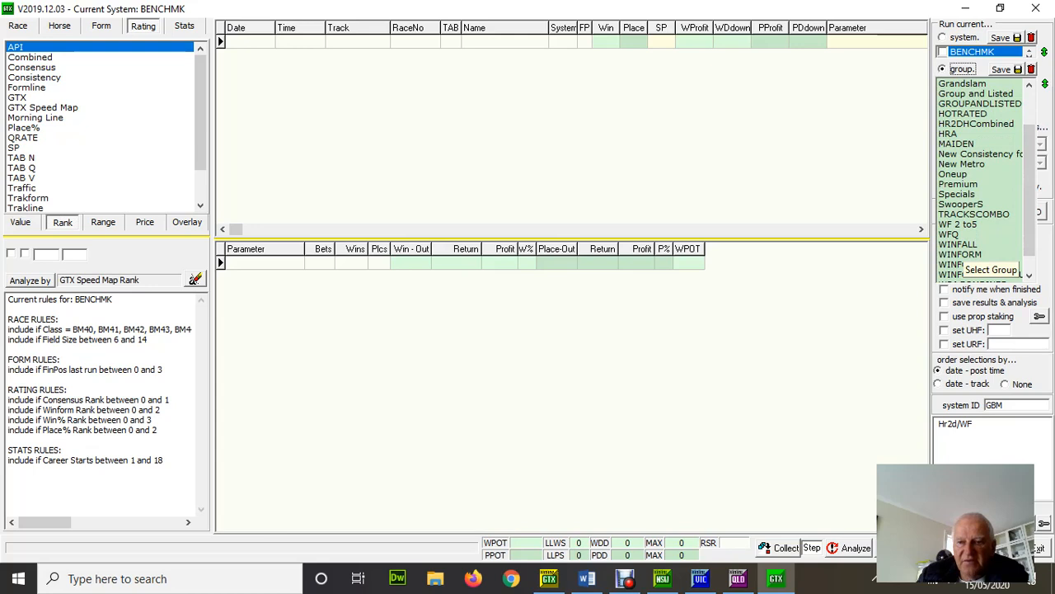
pyautogui.click(976, 244)
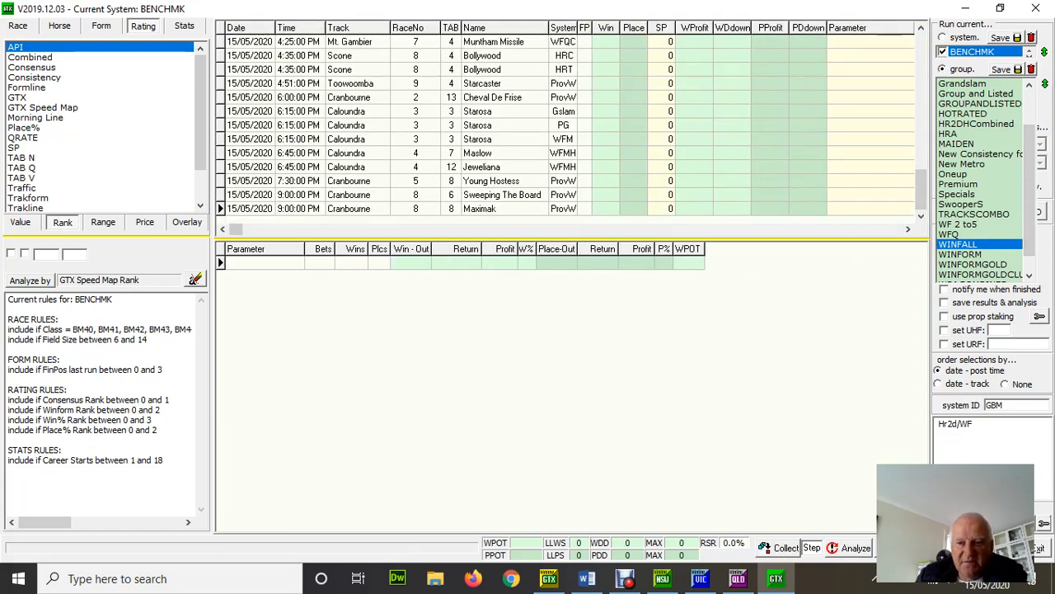
pyautogui.click(249, 208)
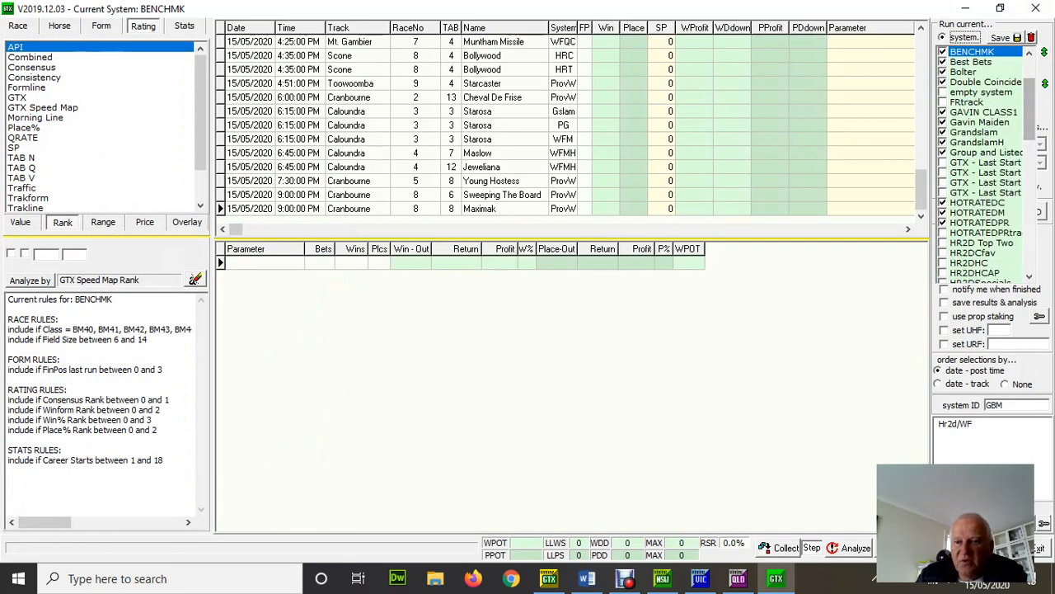
# Make Best Bets the current system and return to the Scone Race 8 form screen
pyautogui.click(971, 63)
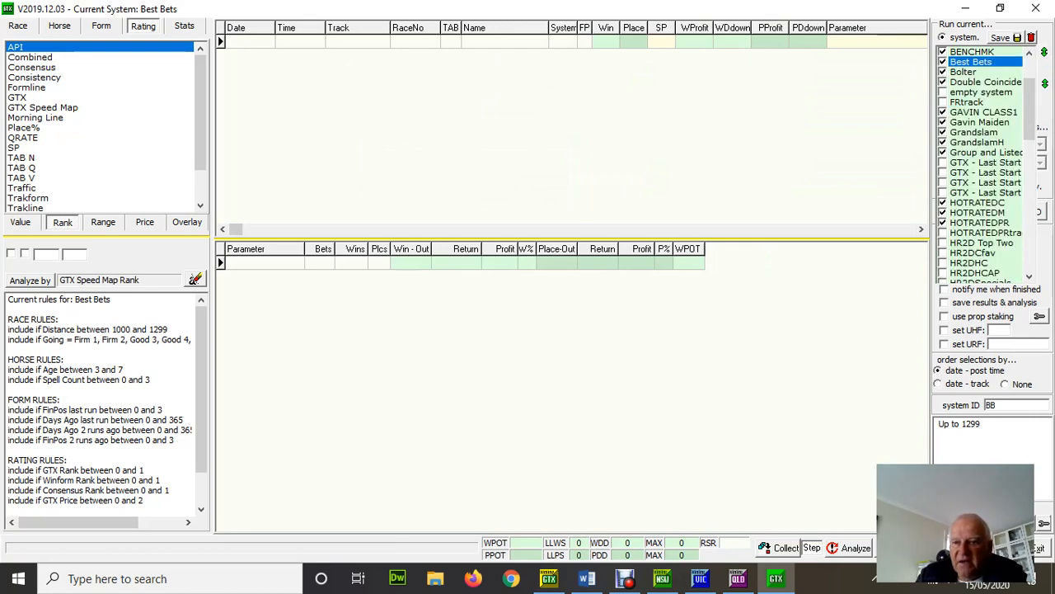
pyautogui.click(979, 122)
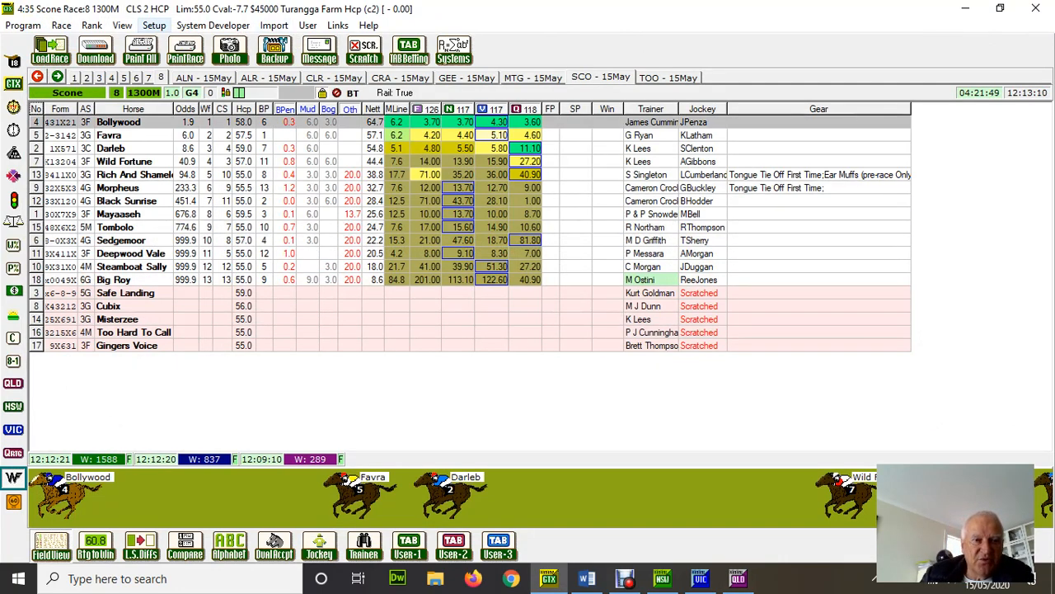
# In Setup Printout Parameters, choose a different saved .pcf parameter set
pyautogui.click(153, 25)
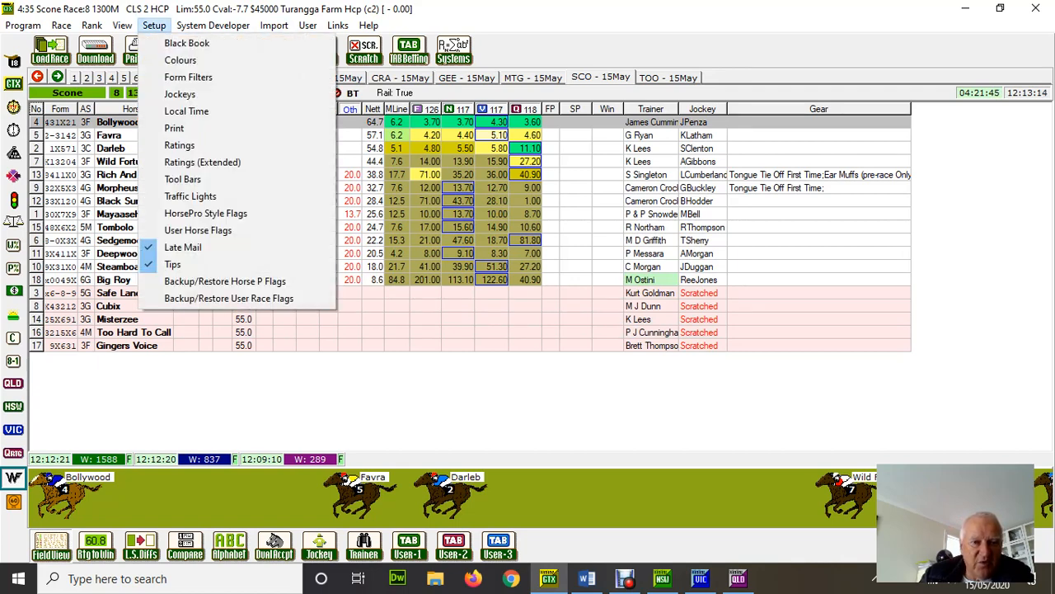
pyautogui.moveTo(178, 145)
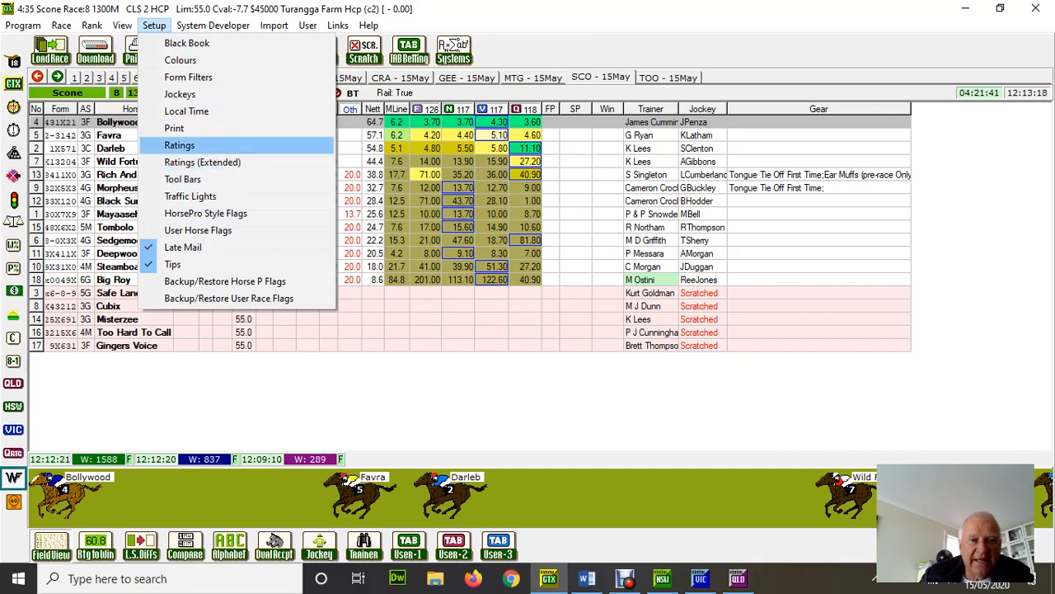
pyautogui.click(174, 129)
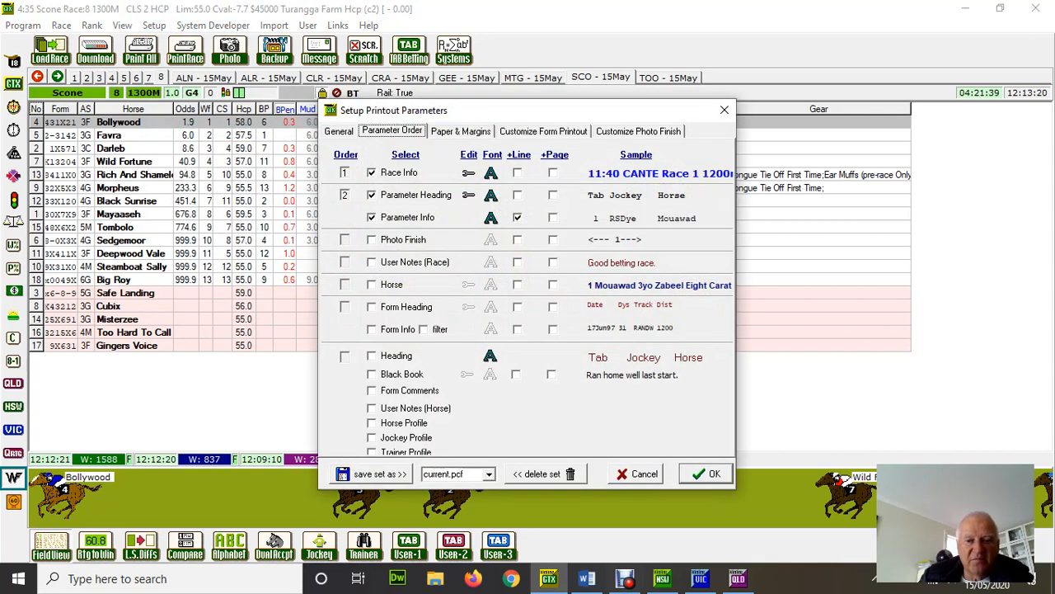
pyautogui.click(485, 473)
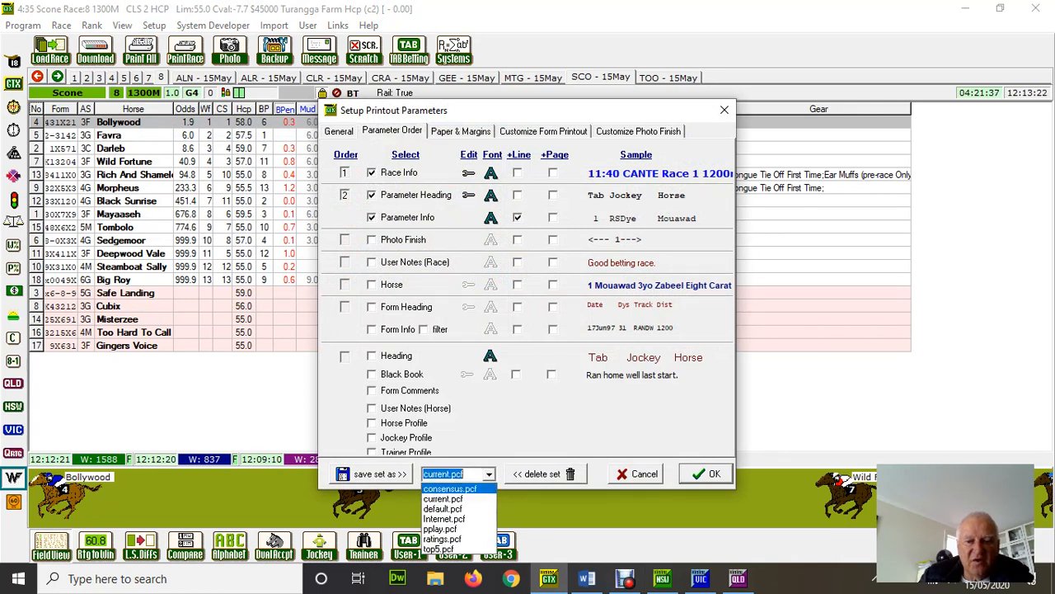
pyautogui.click(445, 518)
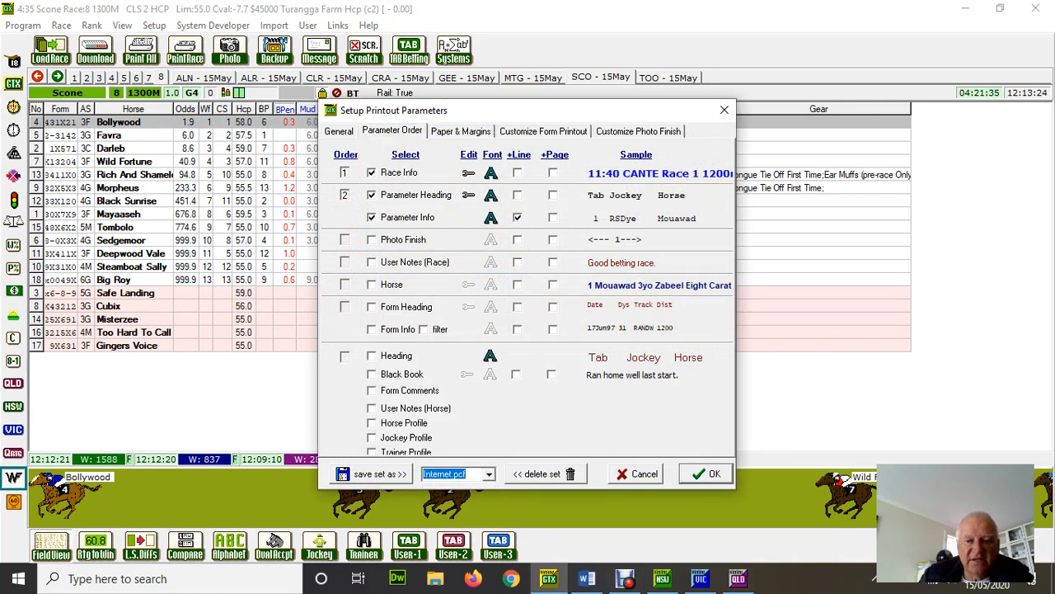
pyautogui.click(706, 474)
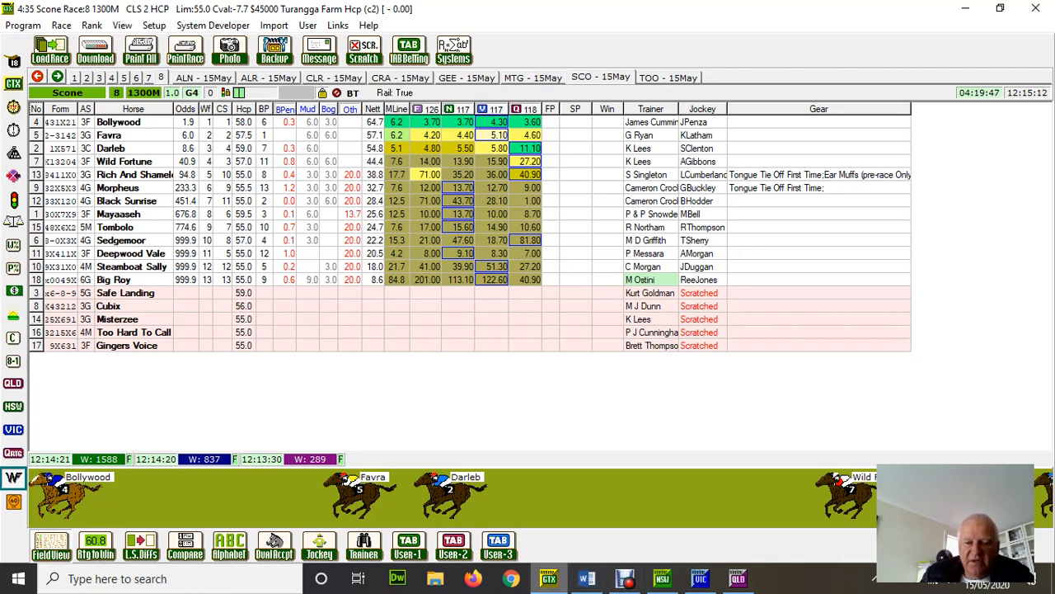
# Switch to the Word WINFORM /GTX PROGRAM title page
pyautogui.click(587, 577)
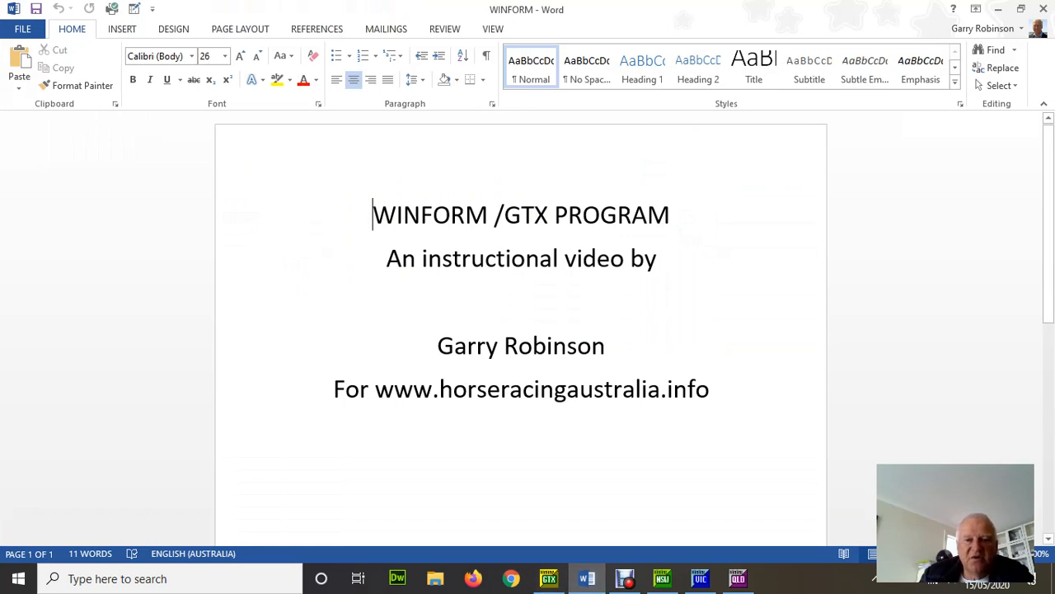